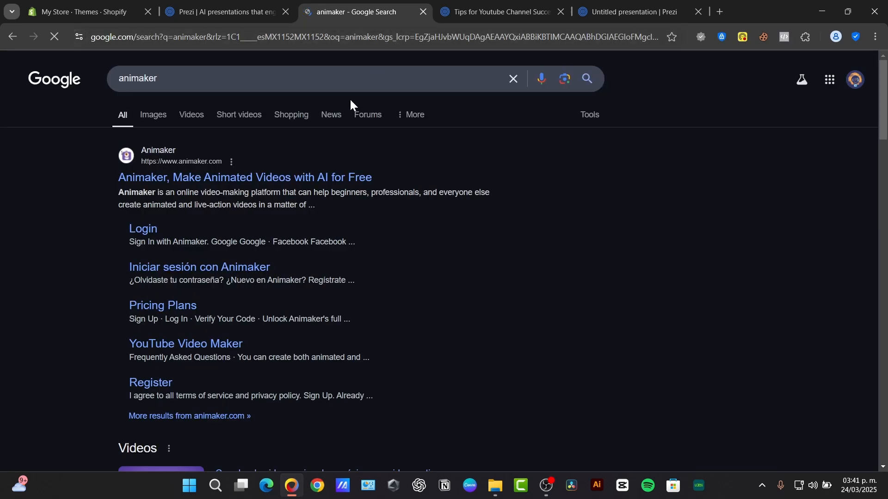
Step: Open the official Animaker site and search 'renderforest' in a new tab
click(244, 177)
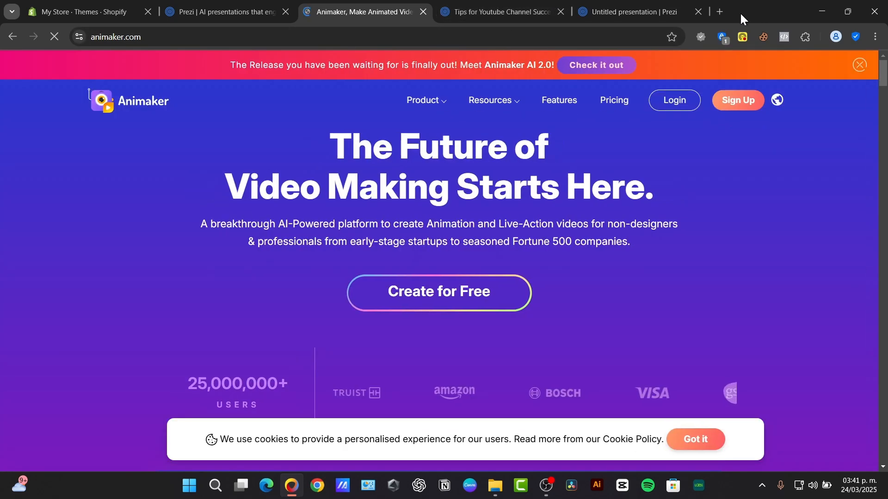
click(718, 11)
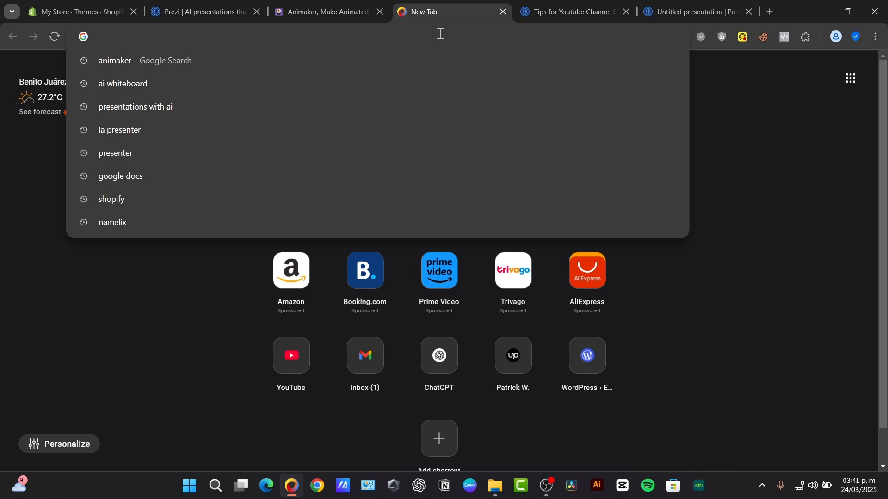
text(renderforest)
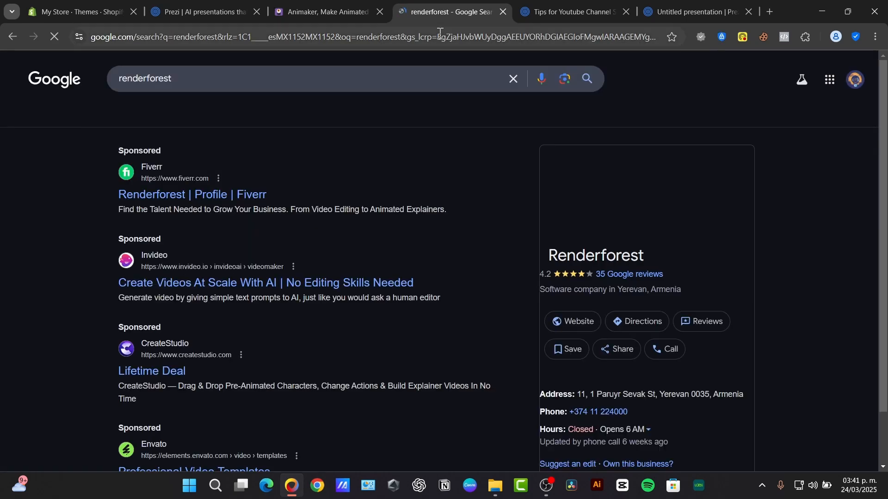
click(322, 12)
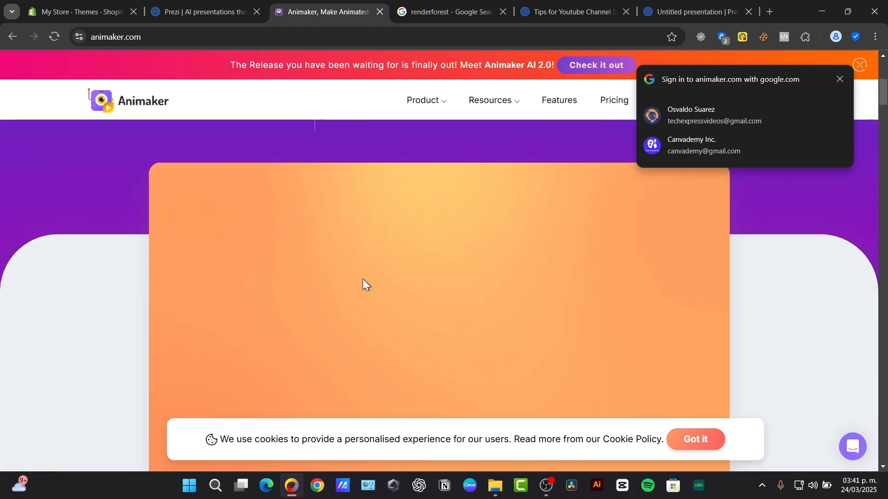
mouse_move(576, 339)
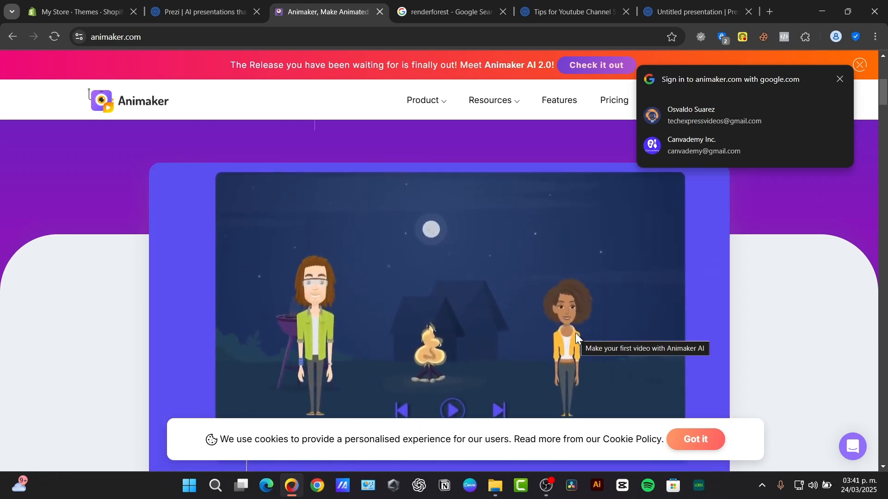
Step: Browse the Animaker page, then open the official Renderforest website from the results
scroll(down, 3)
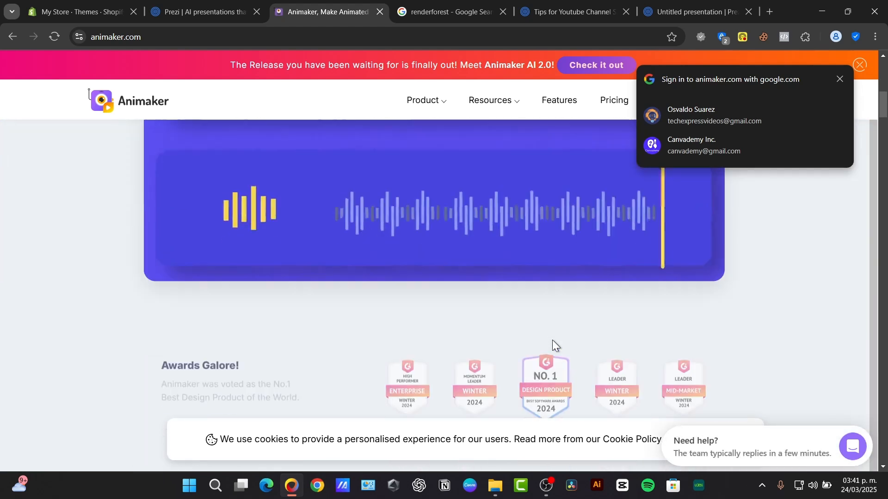
click(447, 11)
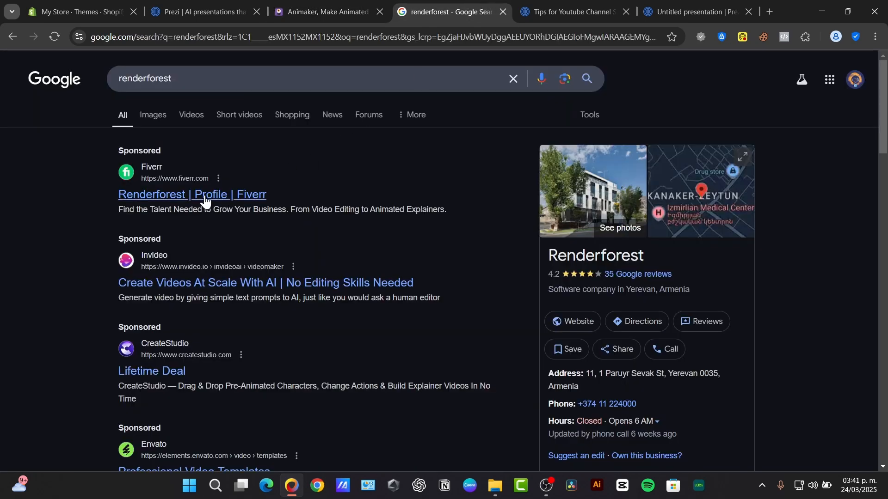
scroll(down, 3)
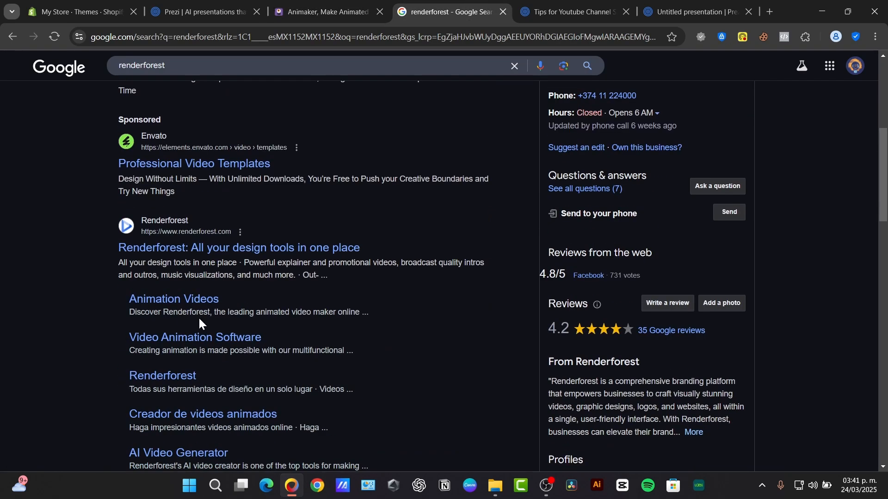
click(238, 248)
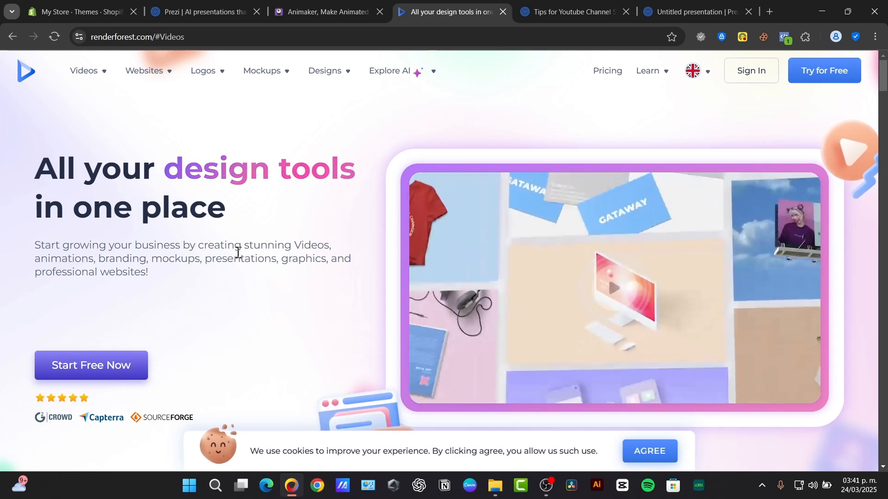
Step: Search 'doodly' in a new tab and open the sponsored Doodly result
click(768, 11)
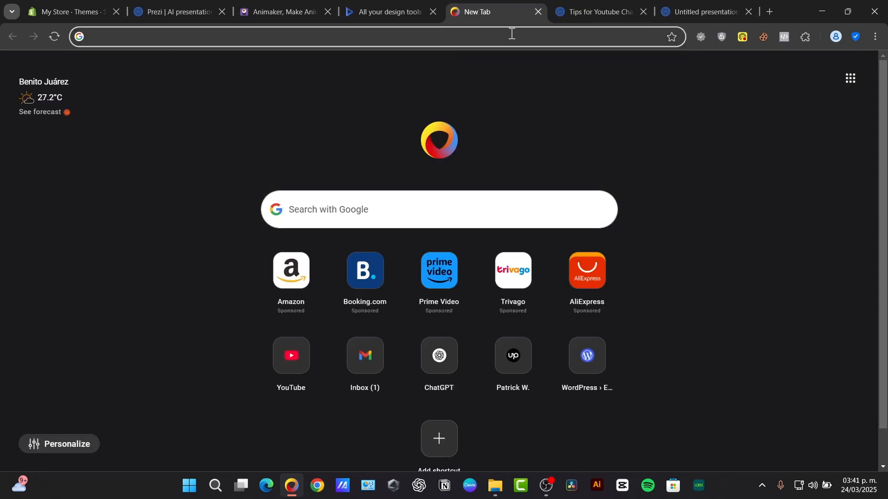
text(doodly)
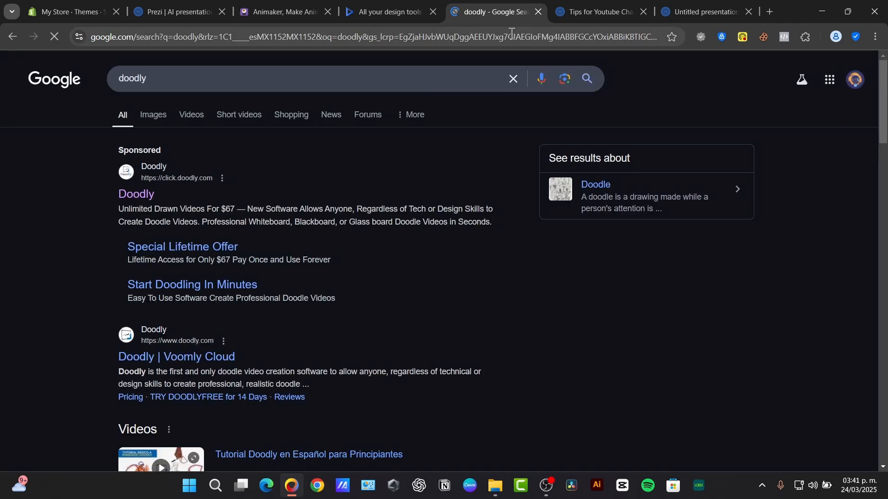
click(136, 194)
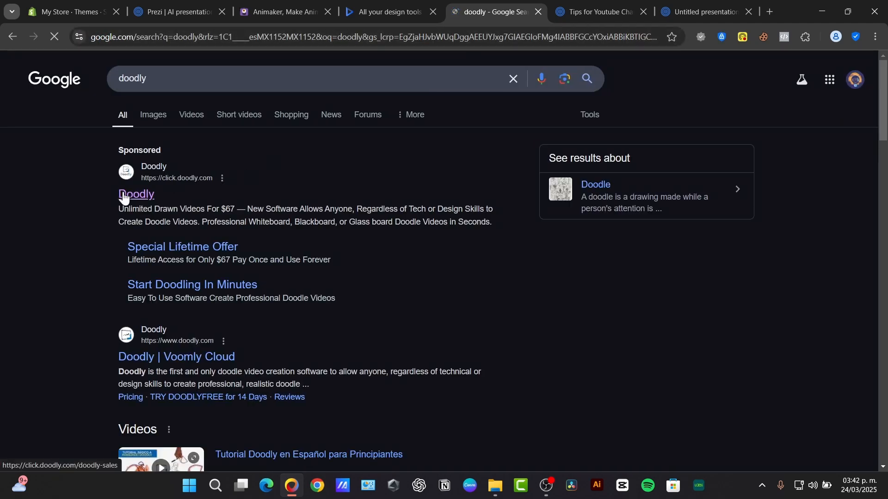
click(136, 194)
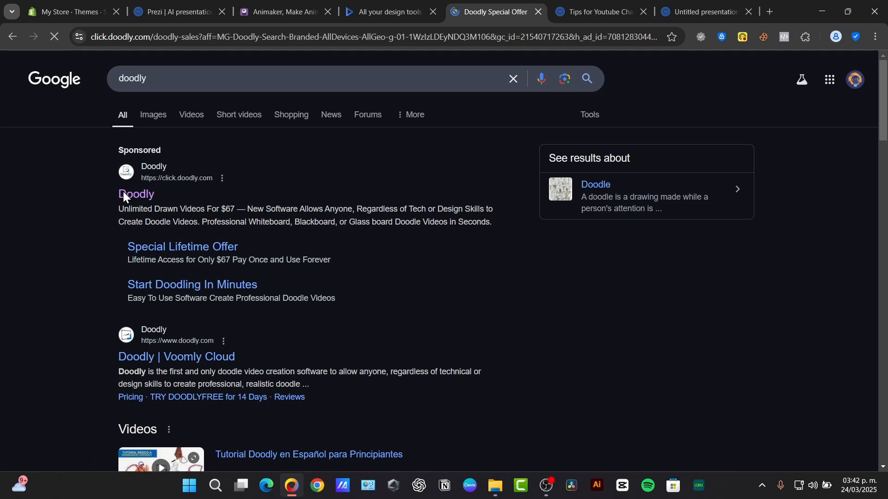
click(135, 195)
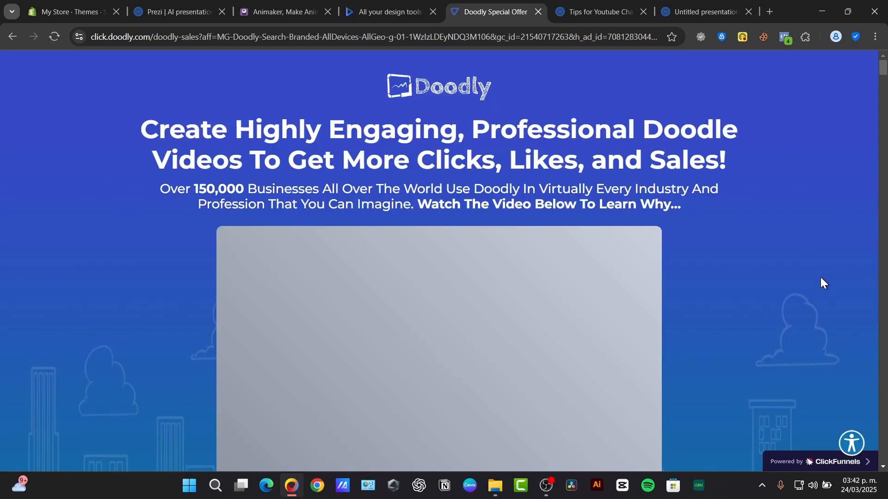
Step: Browse the Doodly sales page and dismiss its 10% discount pop-up
scroll(down, 3)
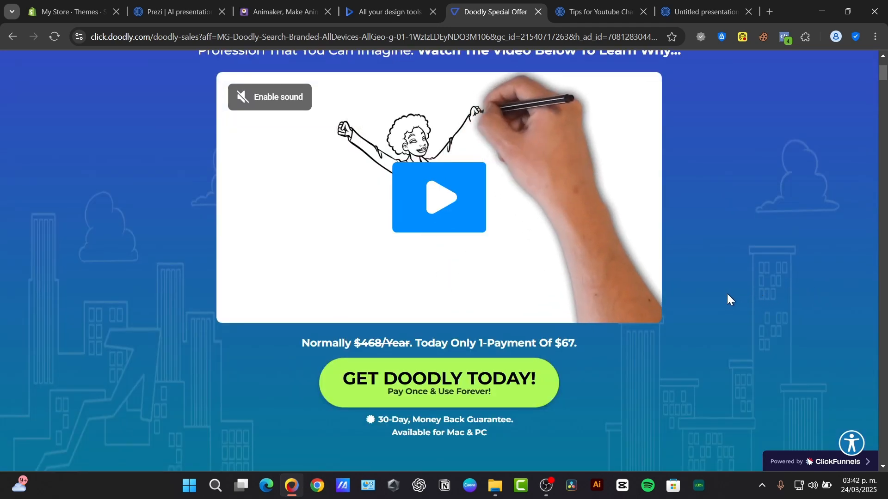
scroll(up, 3)
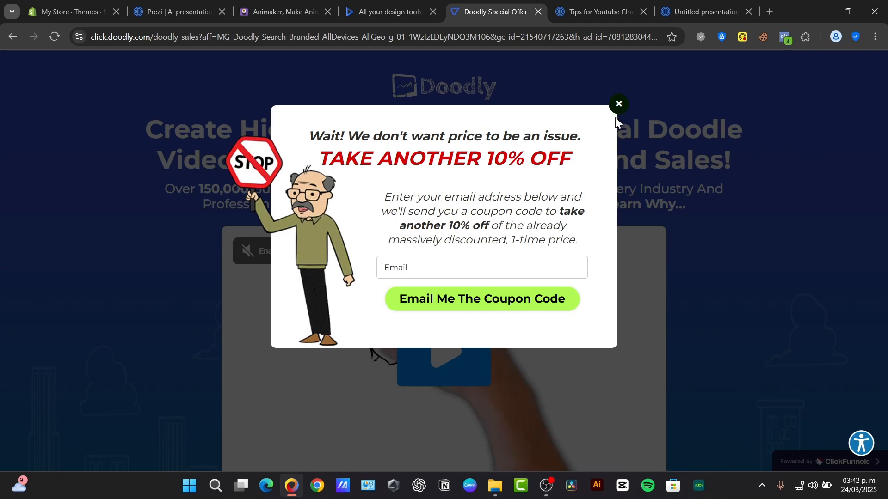
click(618, 103)
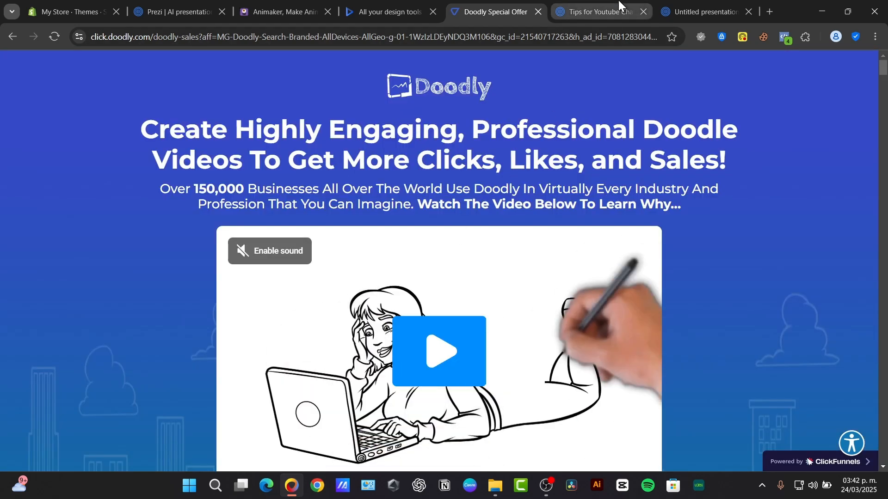
Step: Switch through the open tabs and open the sponsored Vyond result
click(595, 12)
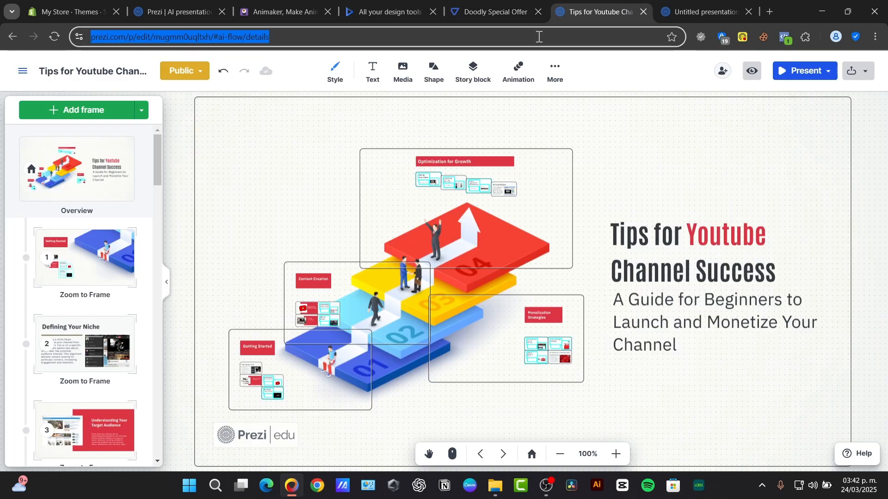
click(595, 11)
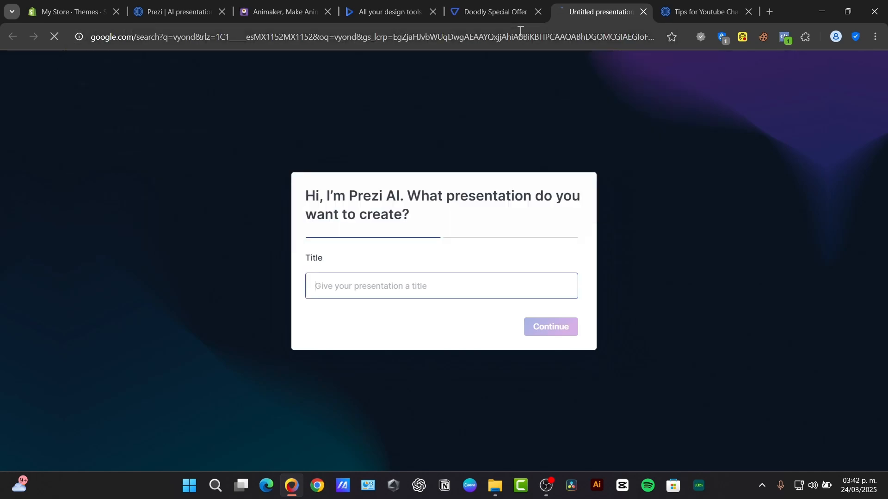
click(592, 11)
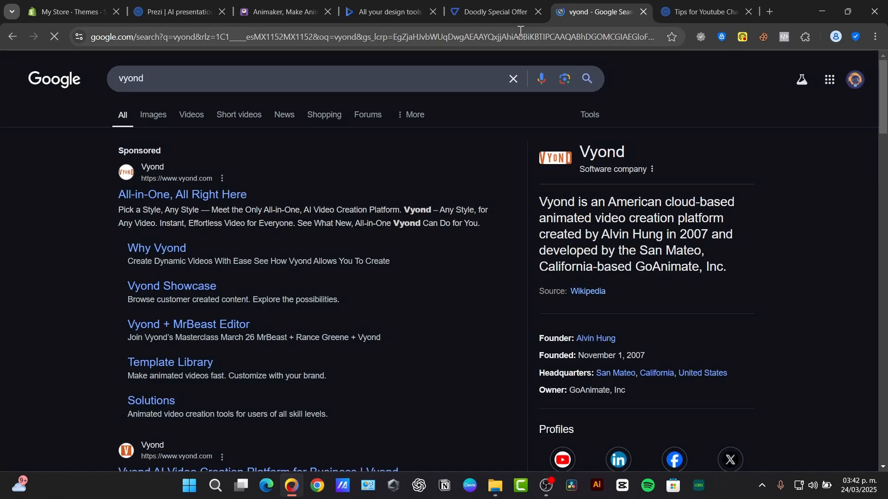
click(182, 195)
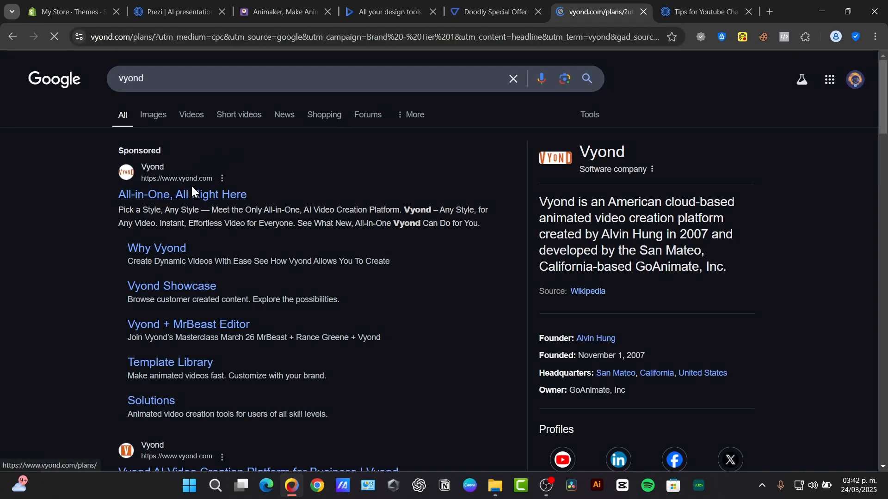
click(182, 194)
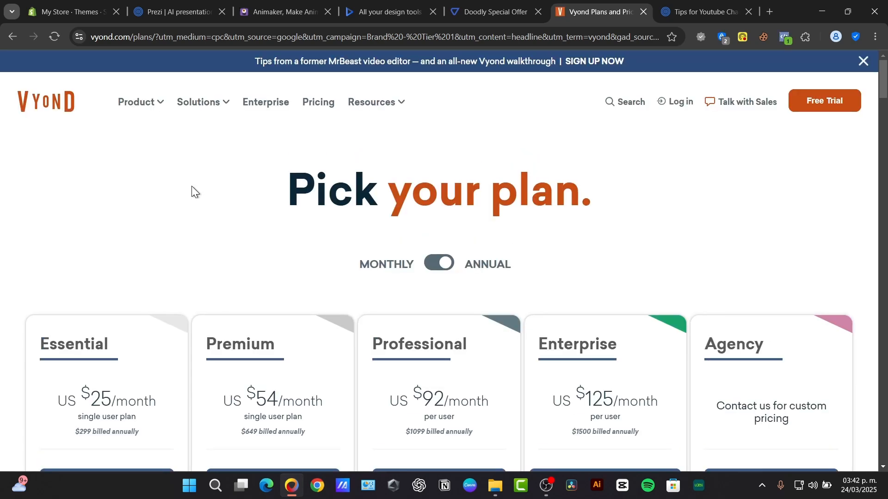
click(136, 103)
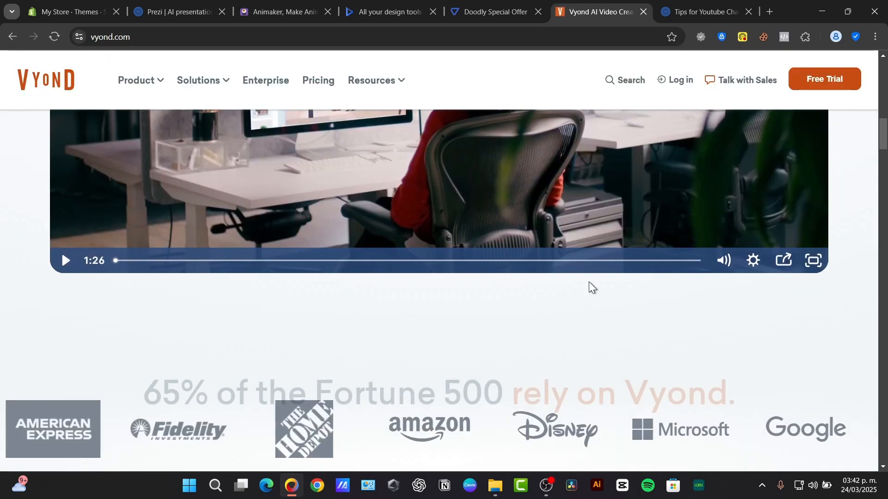
Step: Browse down the Vyond homepage to its AI avatars section, then return to Animaker
scroll(down, 3)
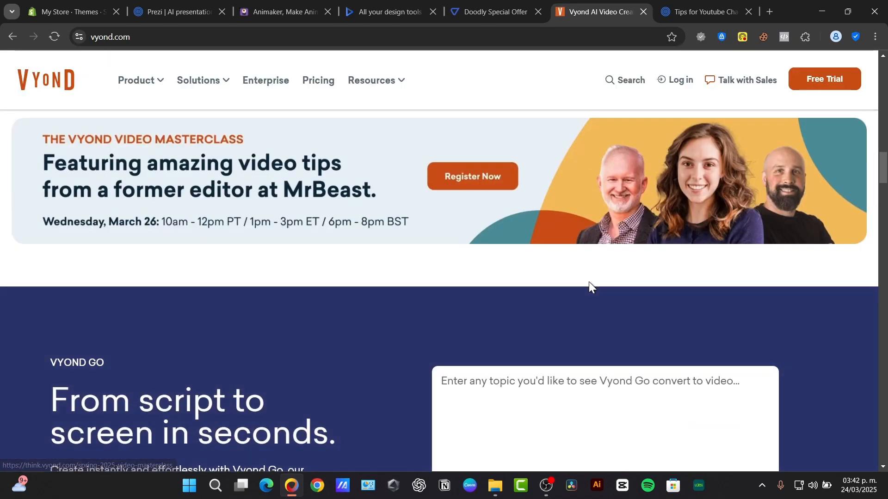
scroll(down, 3)
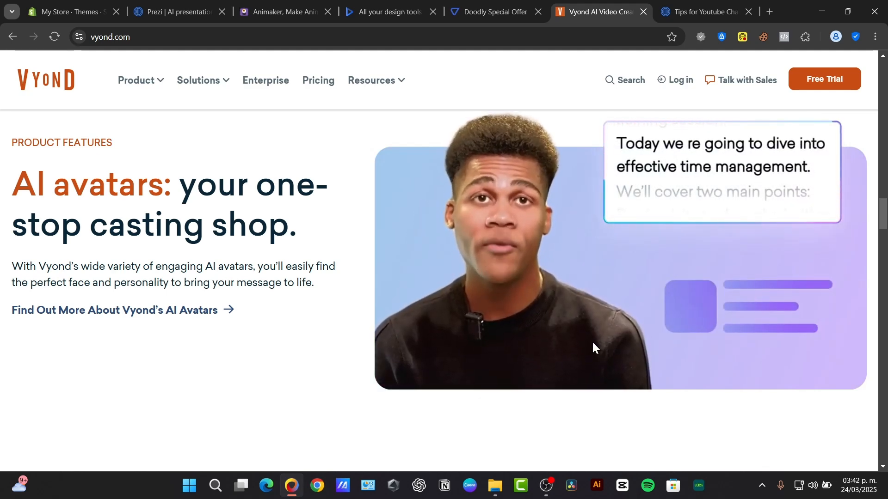
click(277, 12)
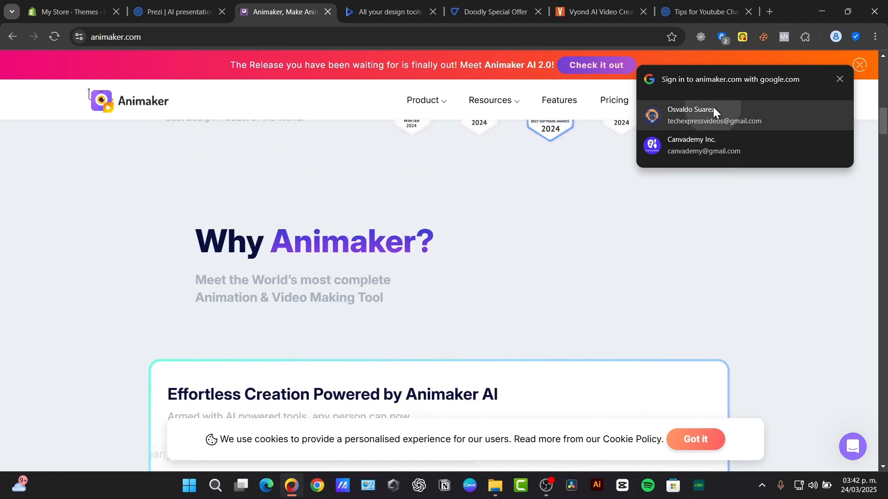
Step: Sign in to Animaker with a Google account and enter the AI video app
click(713, 115)
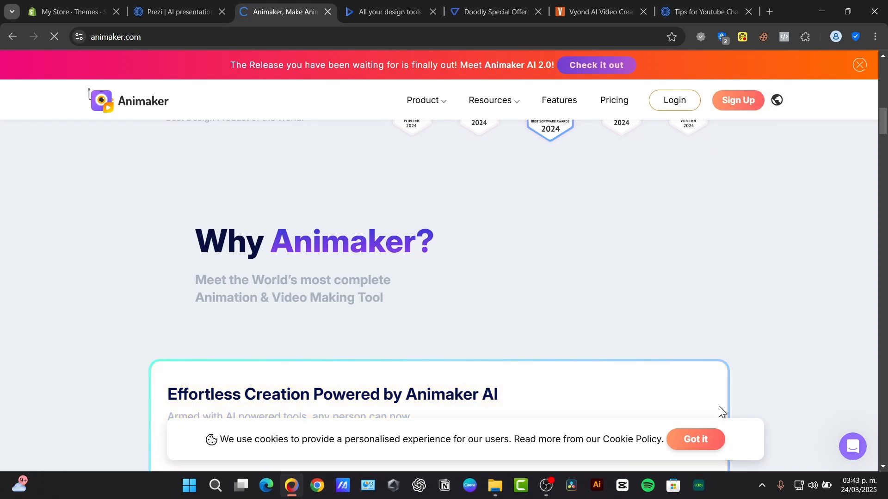
click(422, 100)
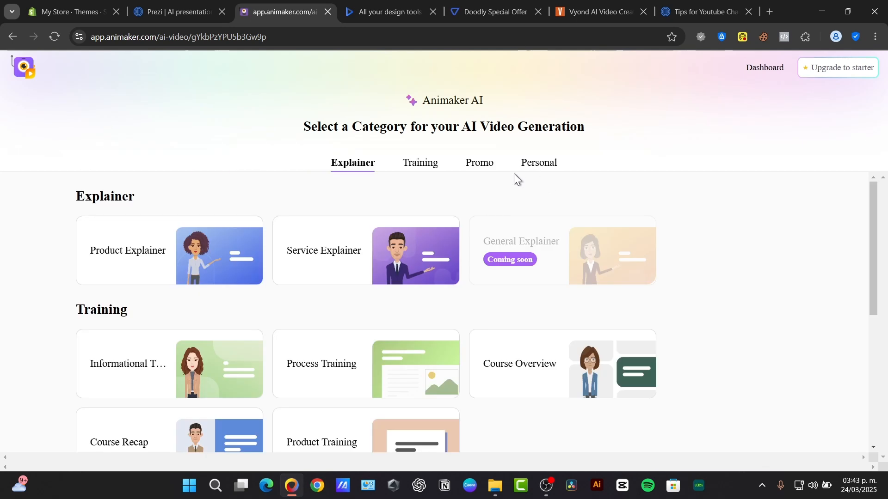
mouse_move(841, 352)
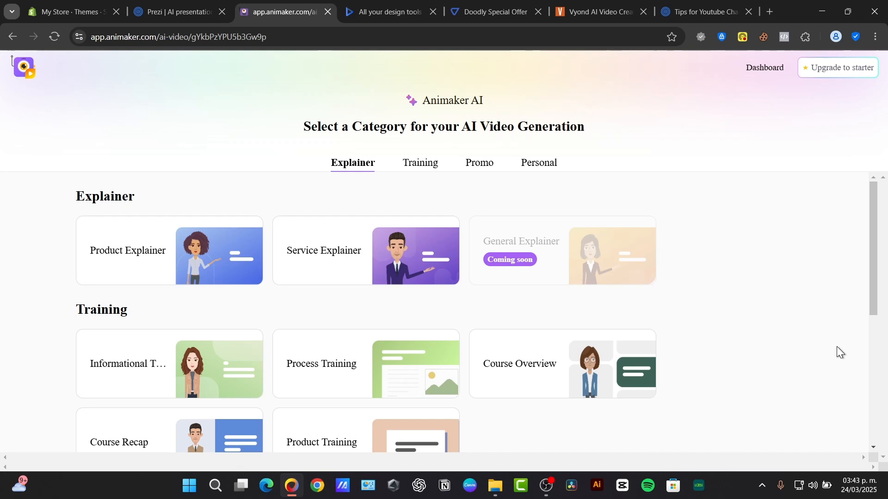
mouse_move(595, 357)
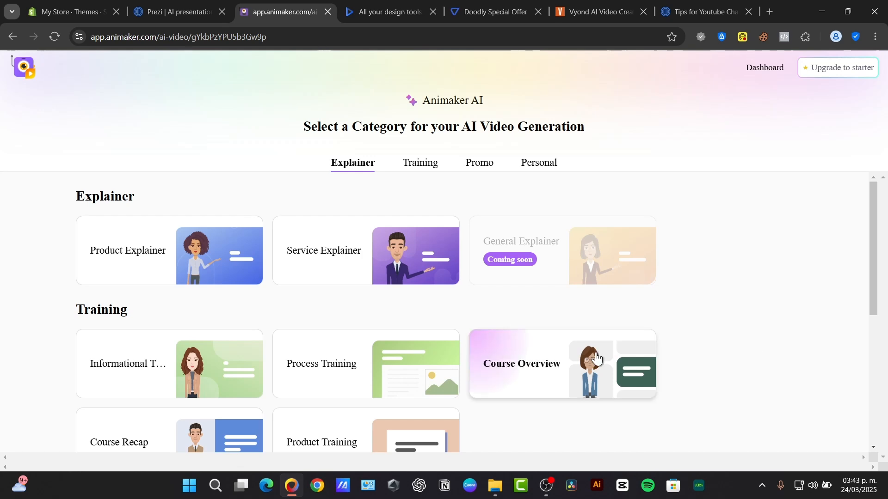
mouse_move(518, 335)
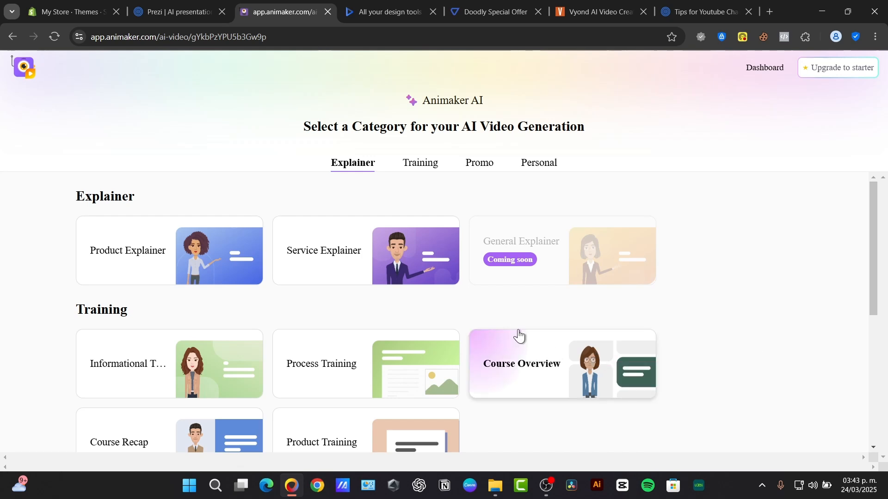
mouse_move(192, 258)
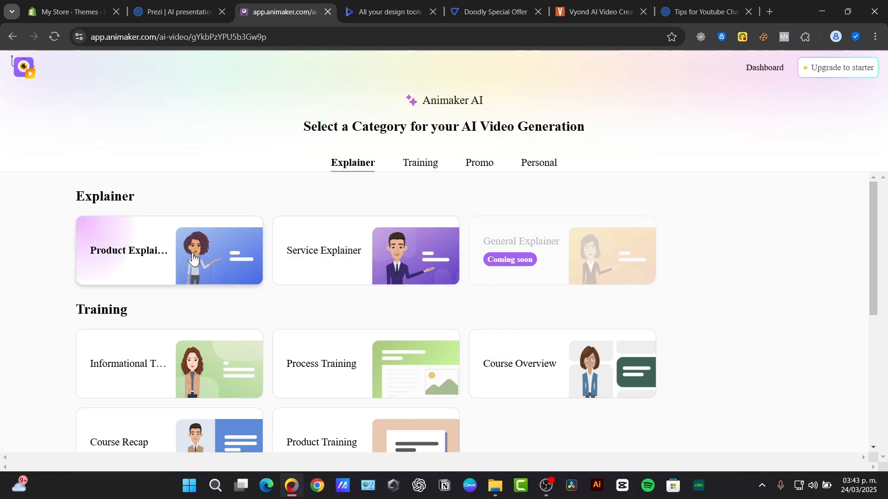
Step: Browse Personal, Training and Explainer categories, then choose Service Explainer
click(419, 162)
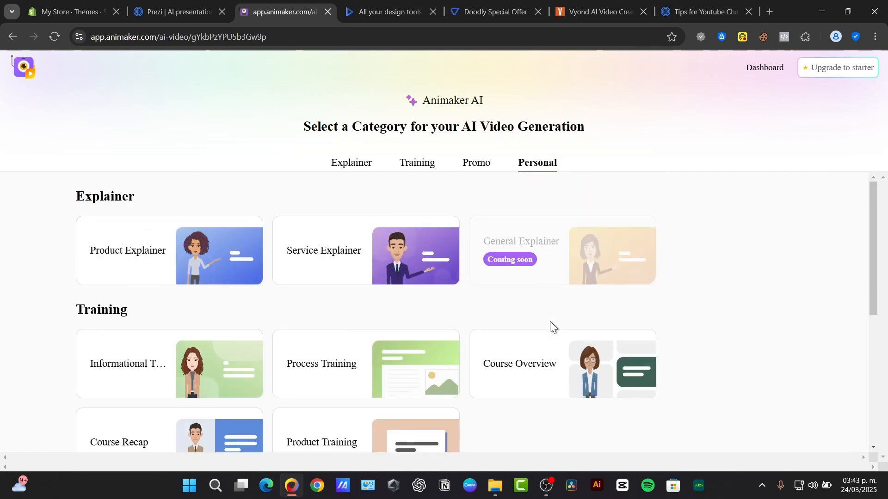
click(417, 162)
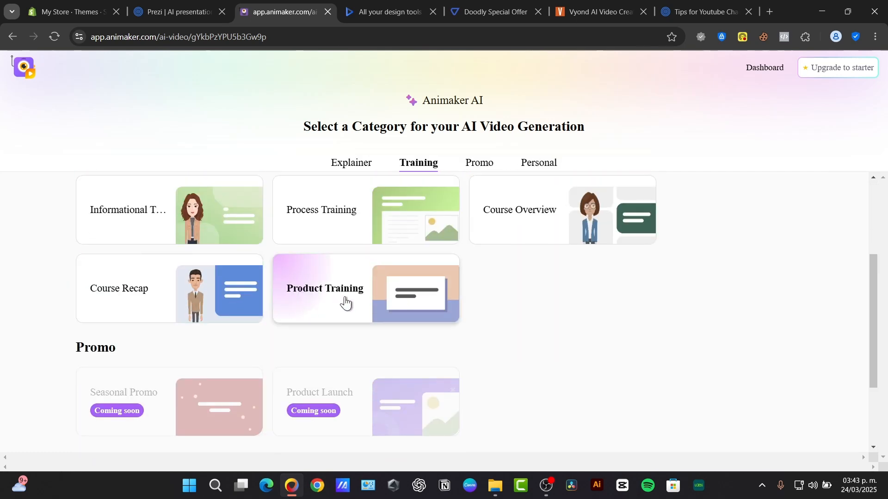
click(351, 162)
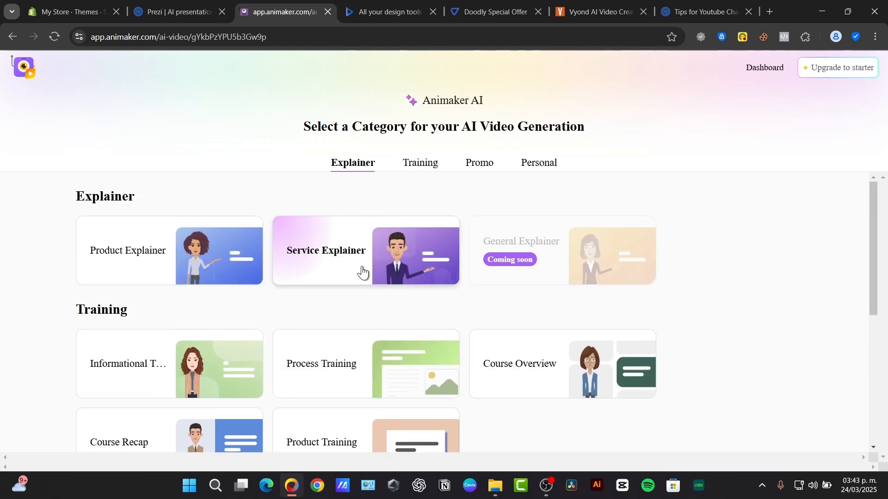
click(362, 256)
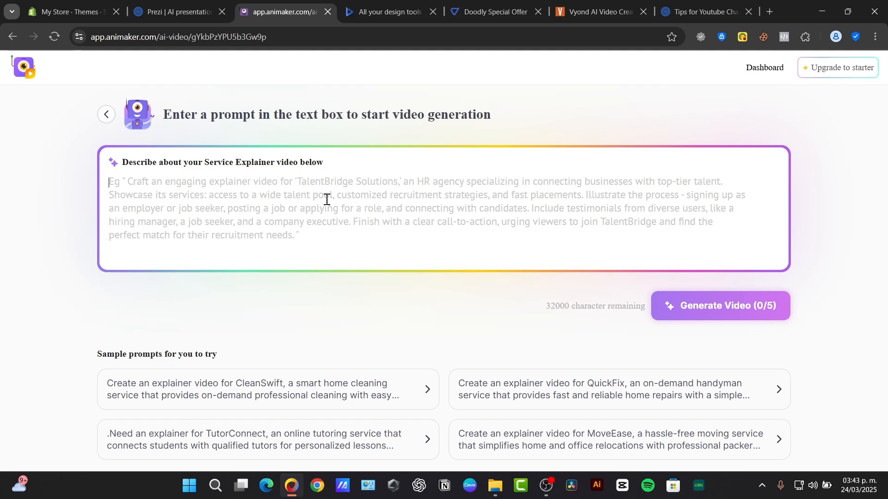
Step: Start filling the prompt box, beginning with 'i wante'
text(i wante)
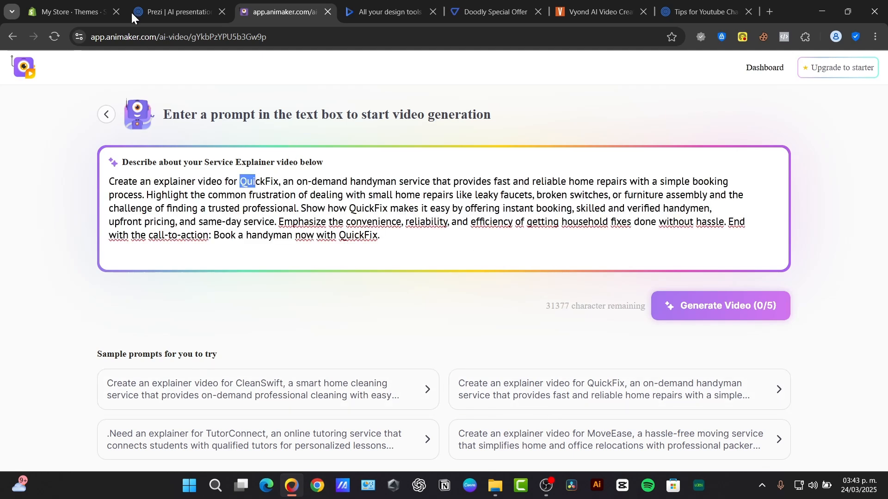
click(67, 11)
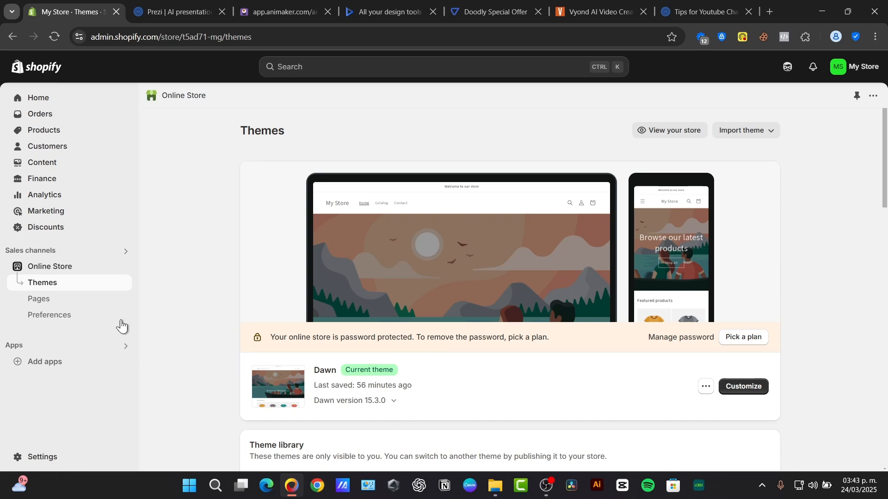
click(276, 11)
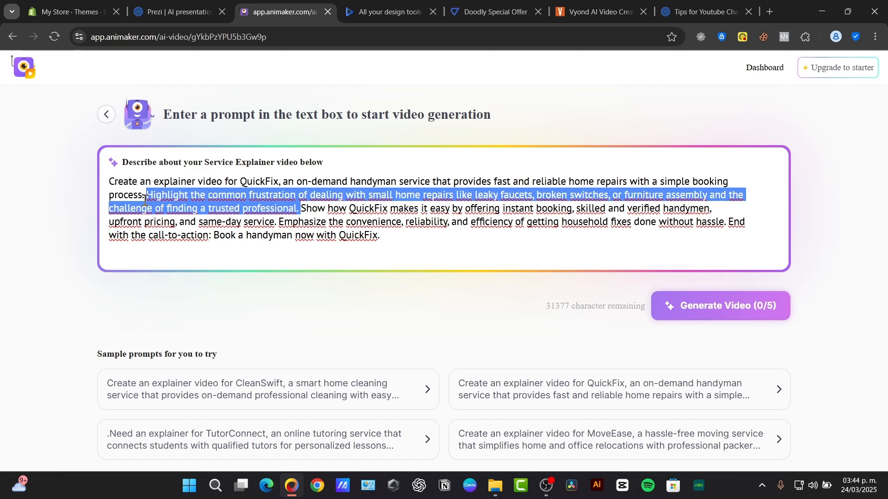
click(298, 211)
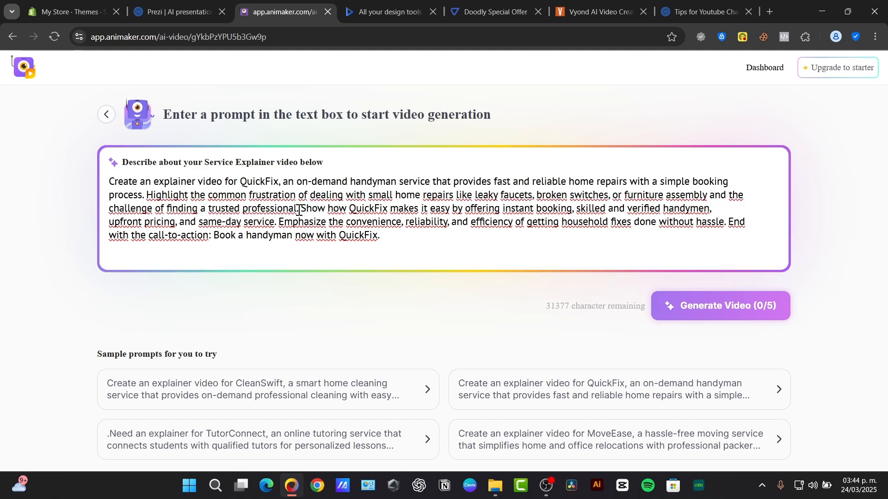
drag(299, 208, 276, 221)
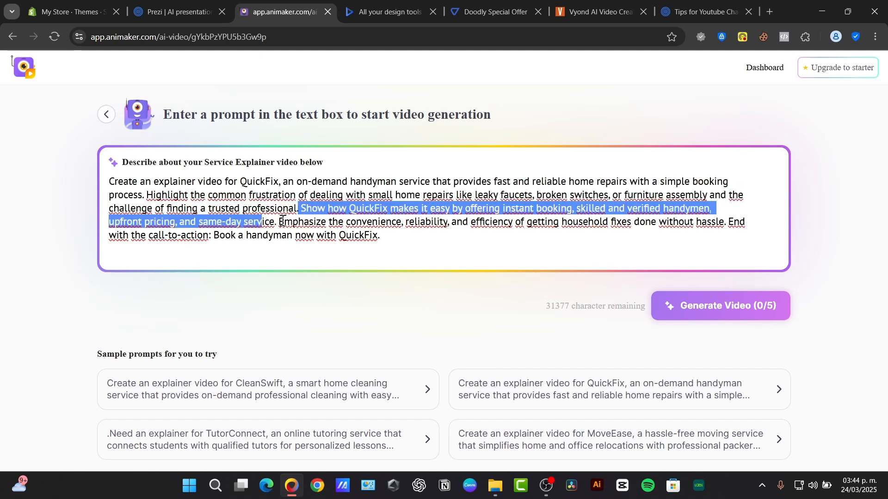
click(278, 221)
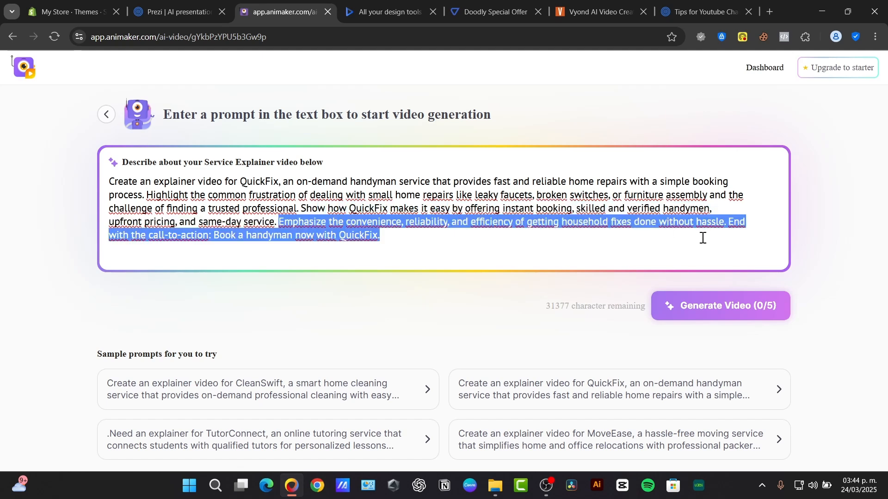
click(725, 221)
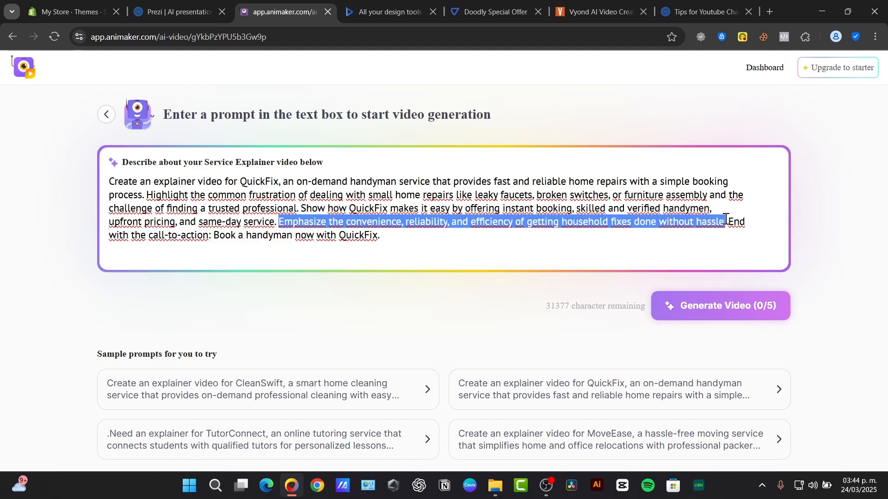
click(726, 221)
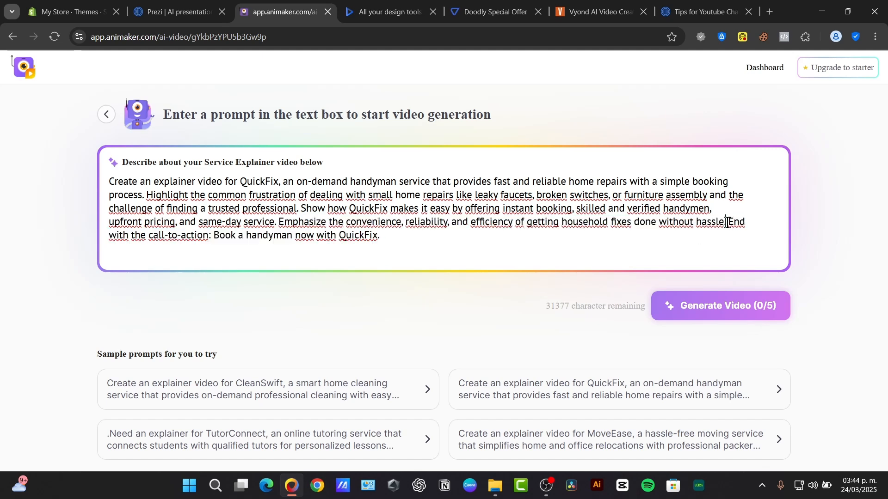
drag(727, 221, 152, 235)
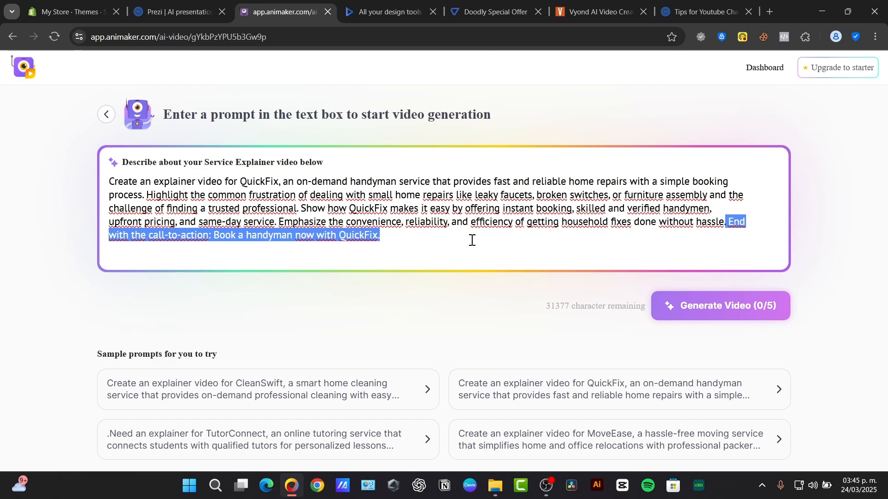
Step: Review the QuickFix questionnaire and focus the 'How does QuickFix work' answer field
click(720, 306)
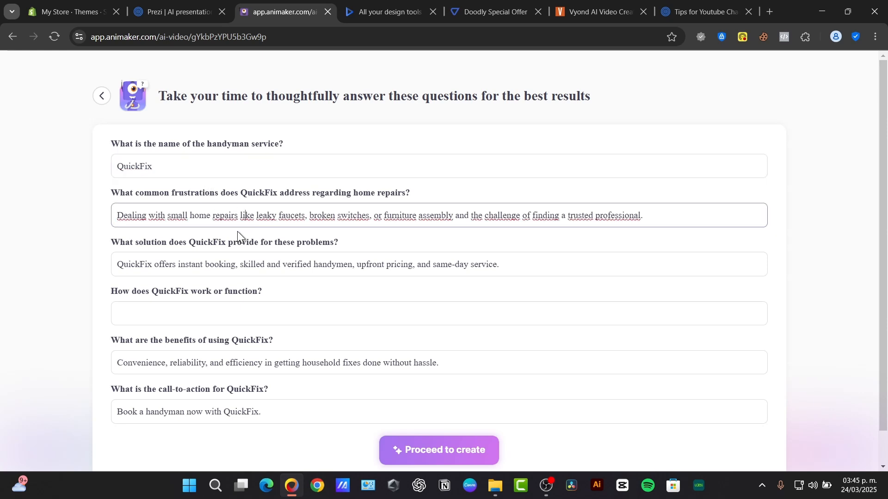
click(438, 313)
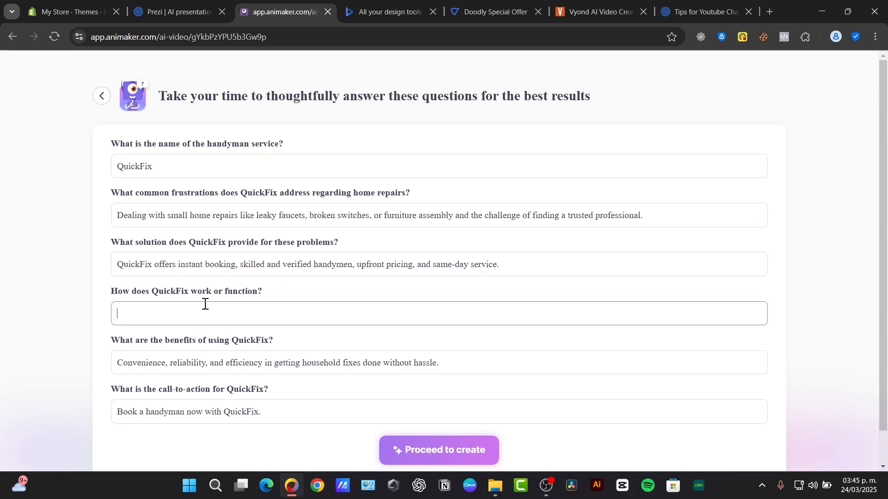
mouse_move(201, 306)
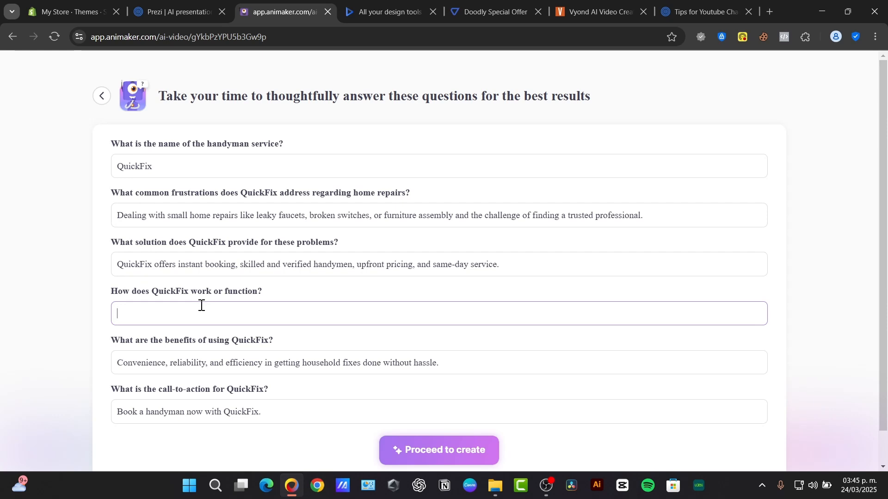
scroll(down, 3)
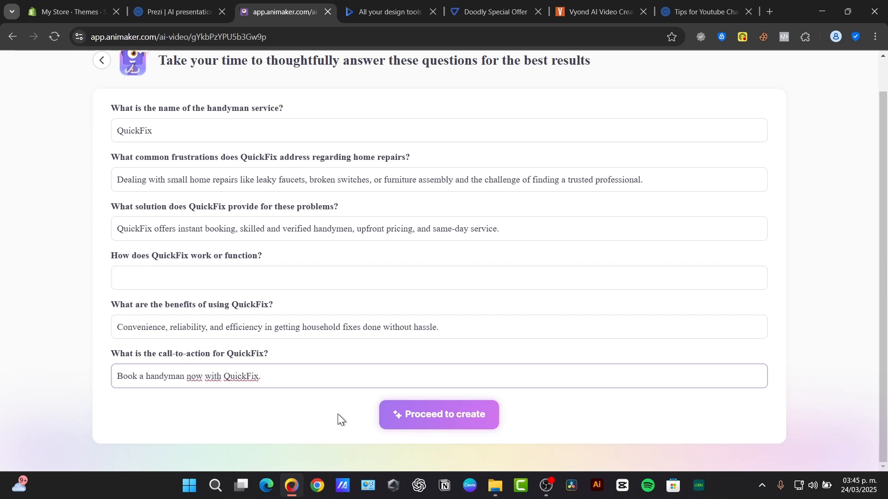
Step: Proceed to create the video, skipping the Testimonial 1 photo upload
click(438, 414)
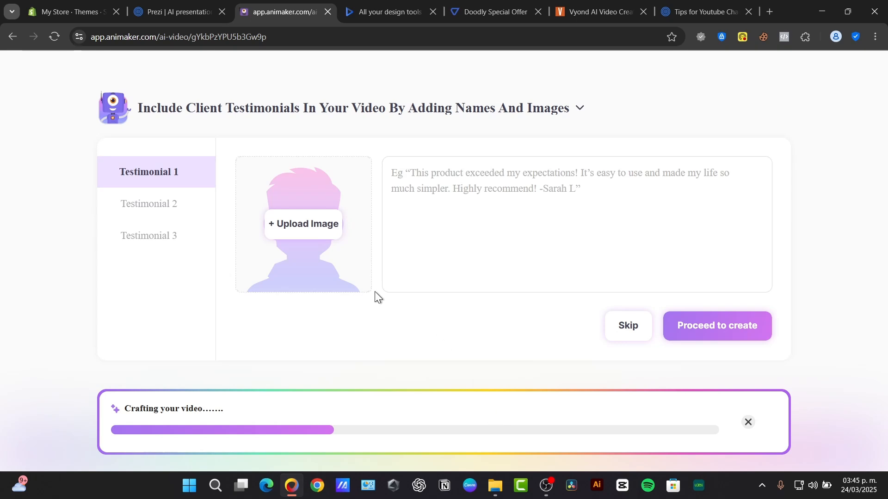
click(303, 224)
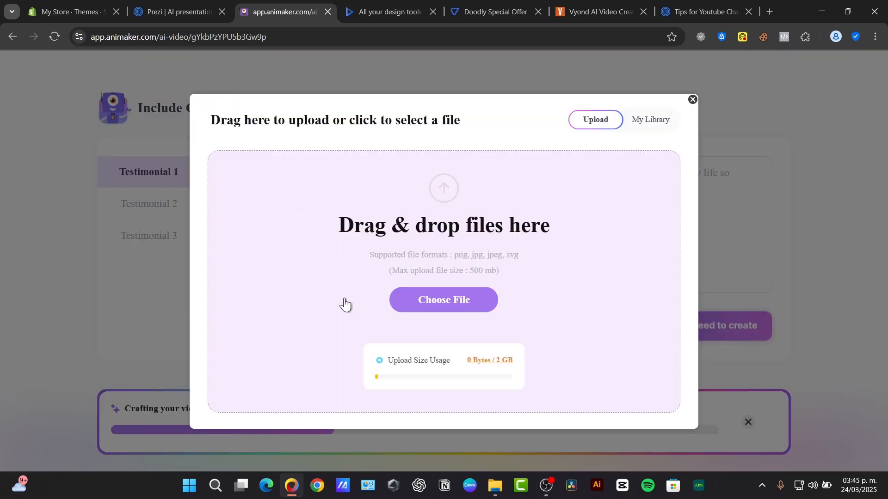
click(443, 300)
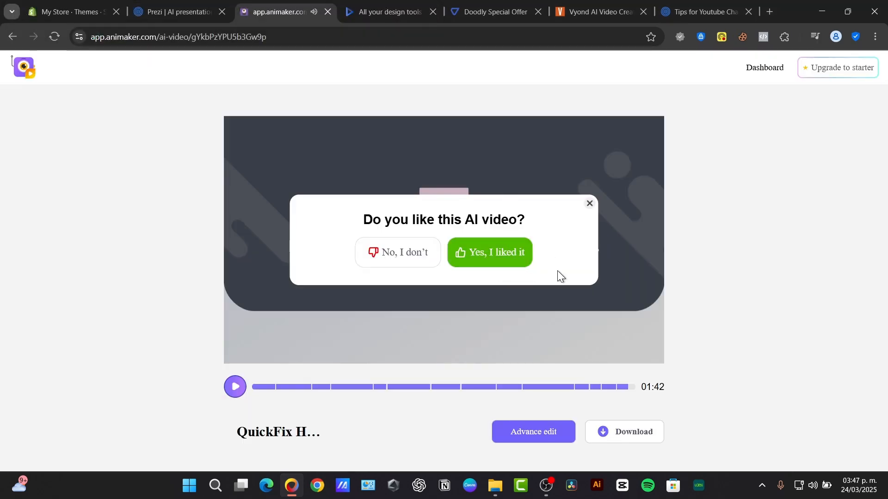
Step: Open the QuickFix video in Advance edit and browse the Templates gallery
click(533, 432)
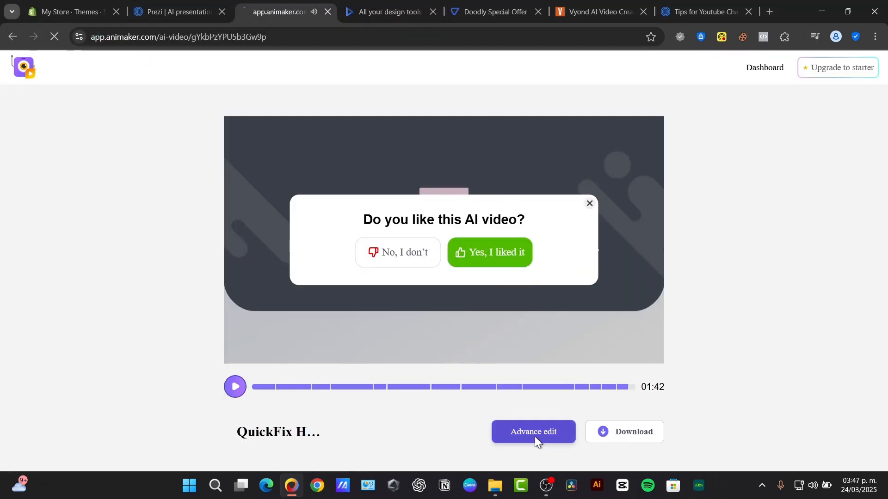
click(532, 432)
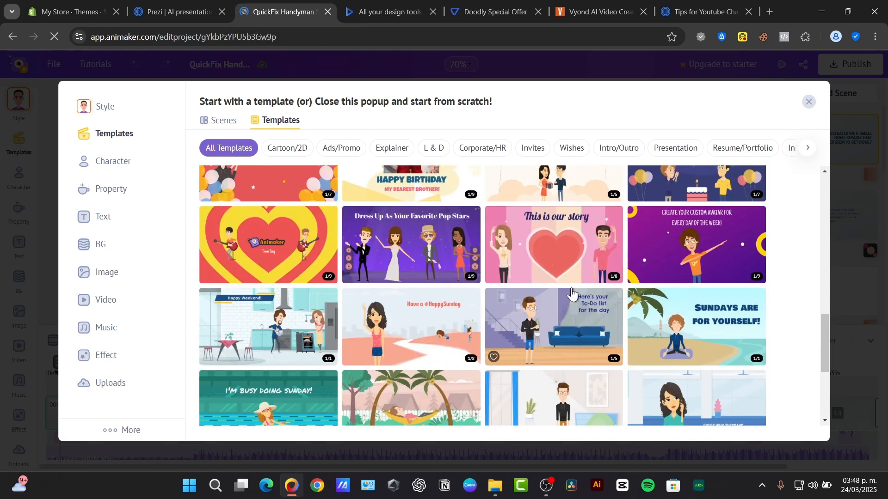
scroll(down, 3)
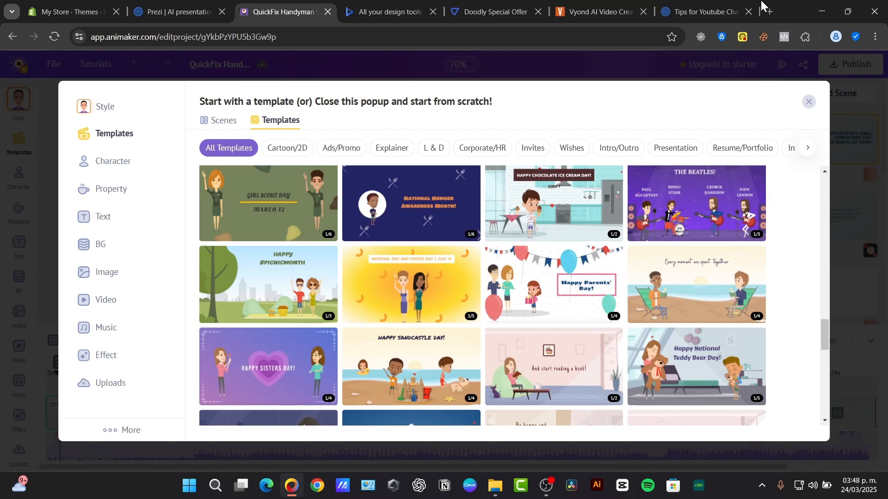
Step: Visit the prezi.com homepage, then return to the YouTube tips presentation
click(700, 11)
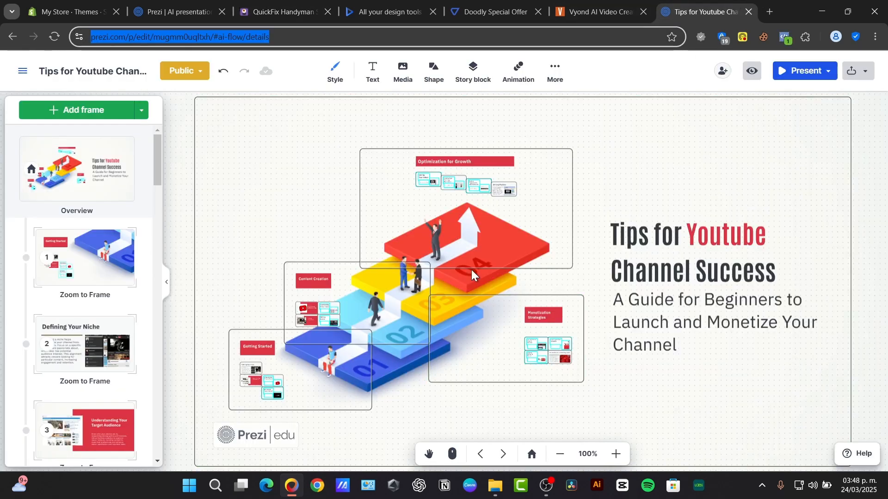
click(170, 11)
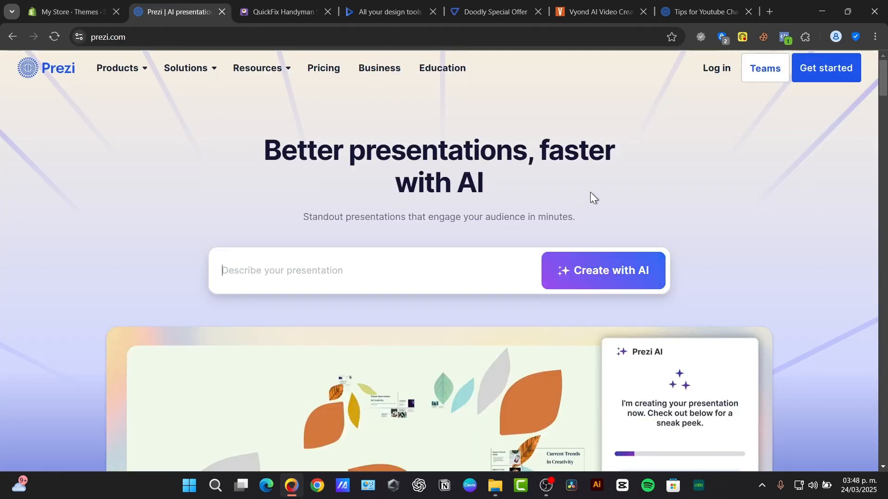
scroll(down, 3)
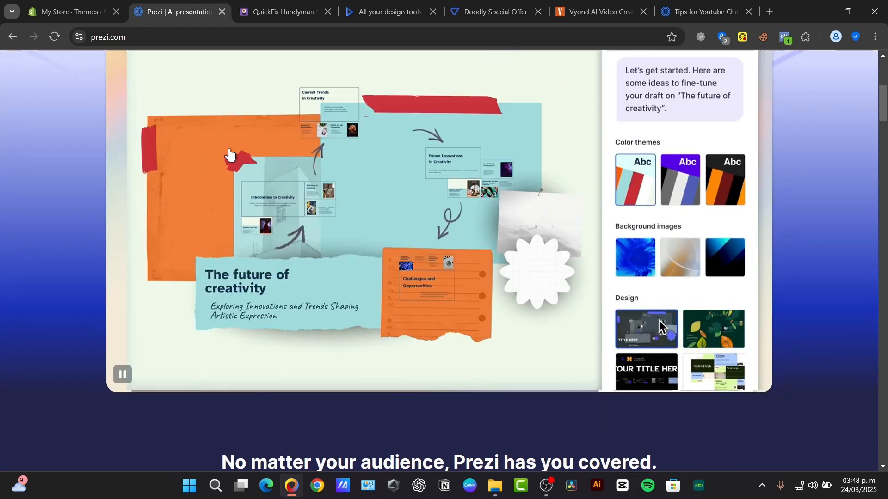
scroll(down, 3)
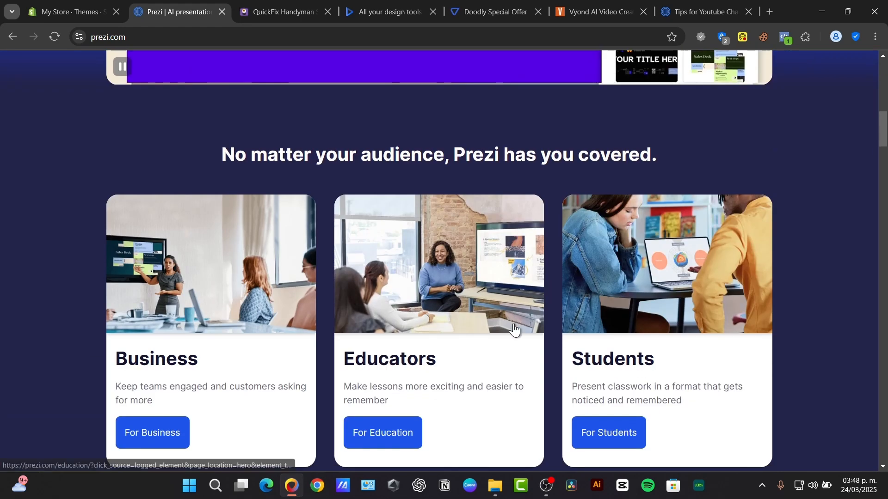
click(702, 11)
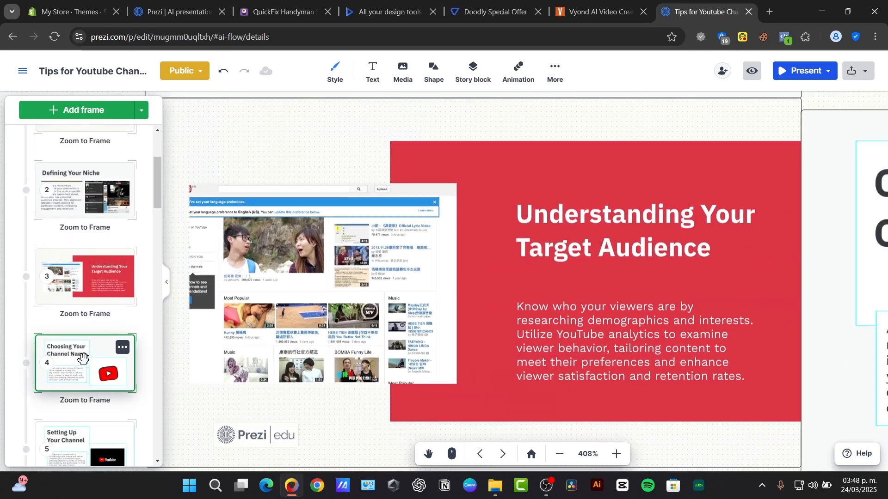
Step: Navigate to the overview frame and bring up its Zoom animation settings
click(84, 362)
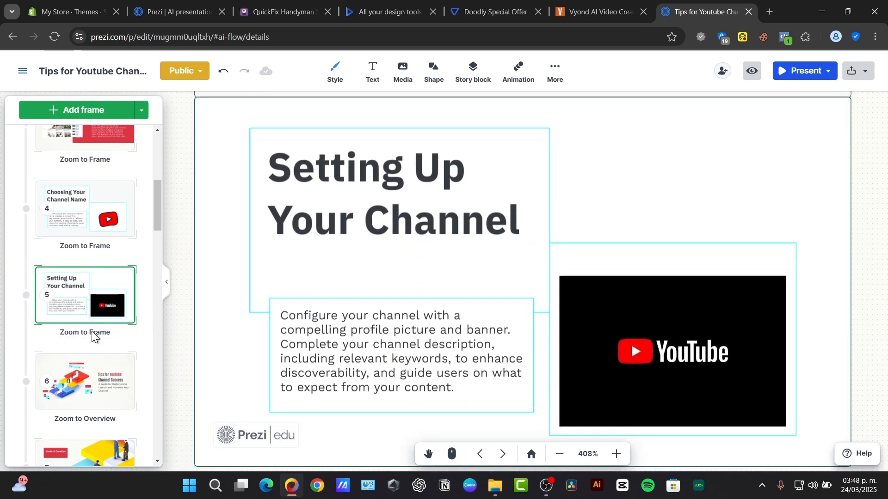
click(84, 382)
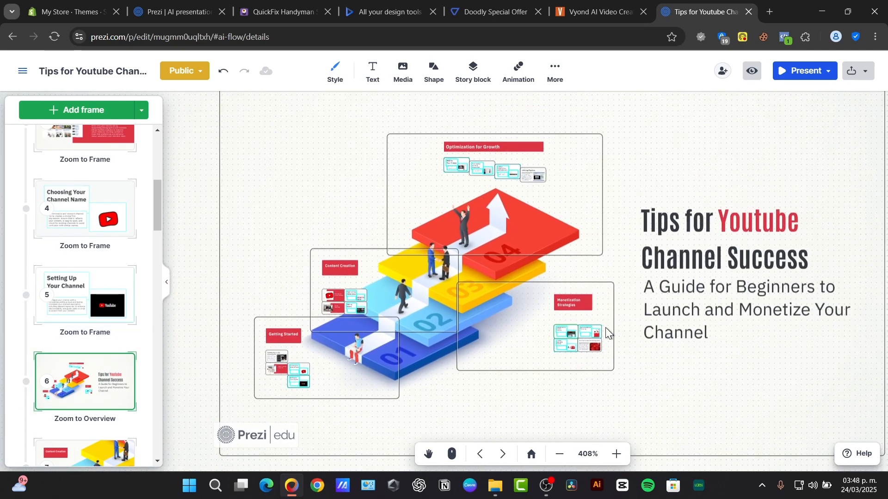
click(558, 453)
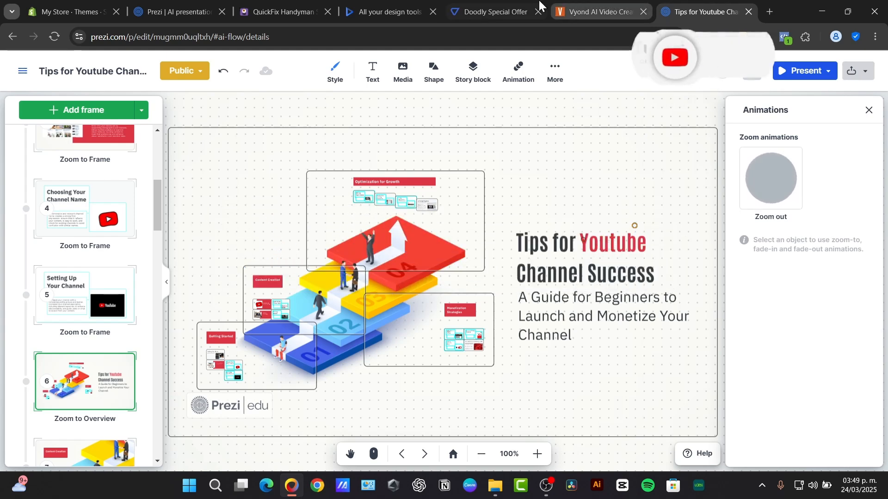
Step: Close the extra browser tabs, return to the QuickFix project and dismiss the template gallery
click(493, 11)
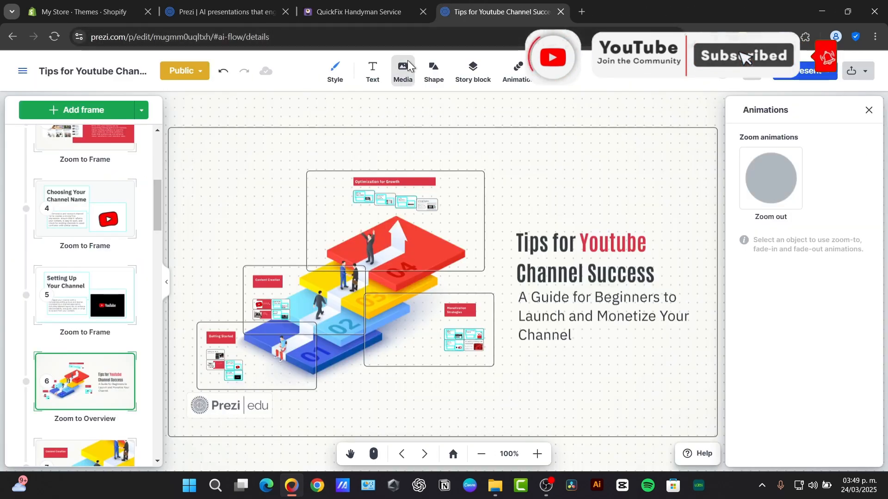
click(351, 11)
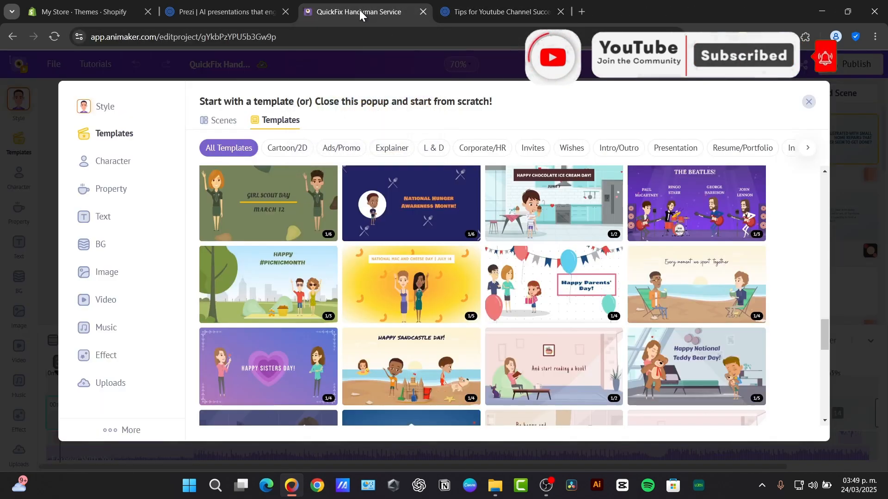
click(808, 102)
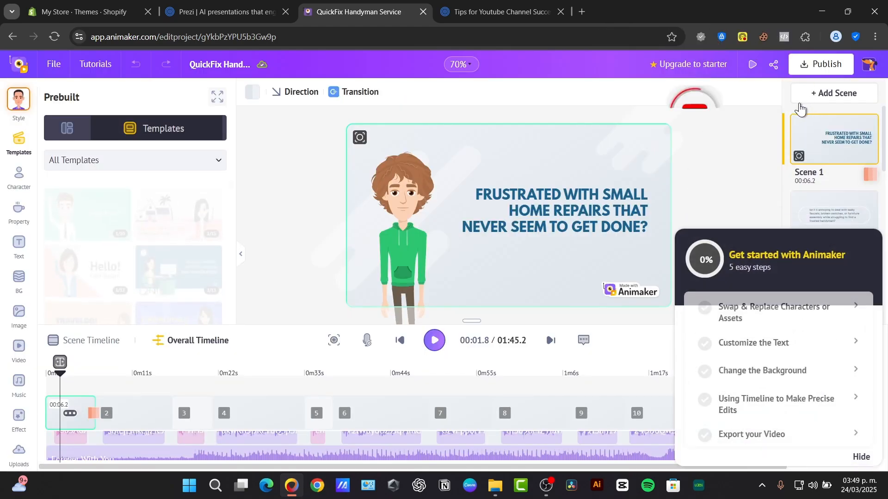